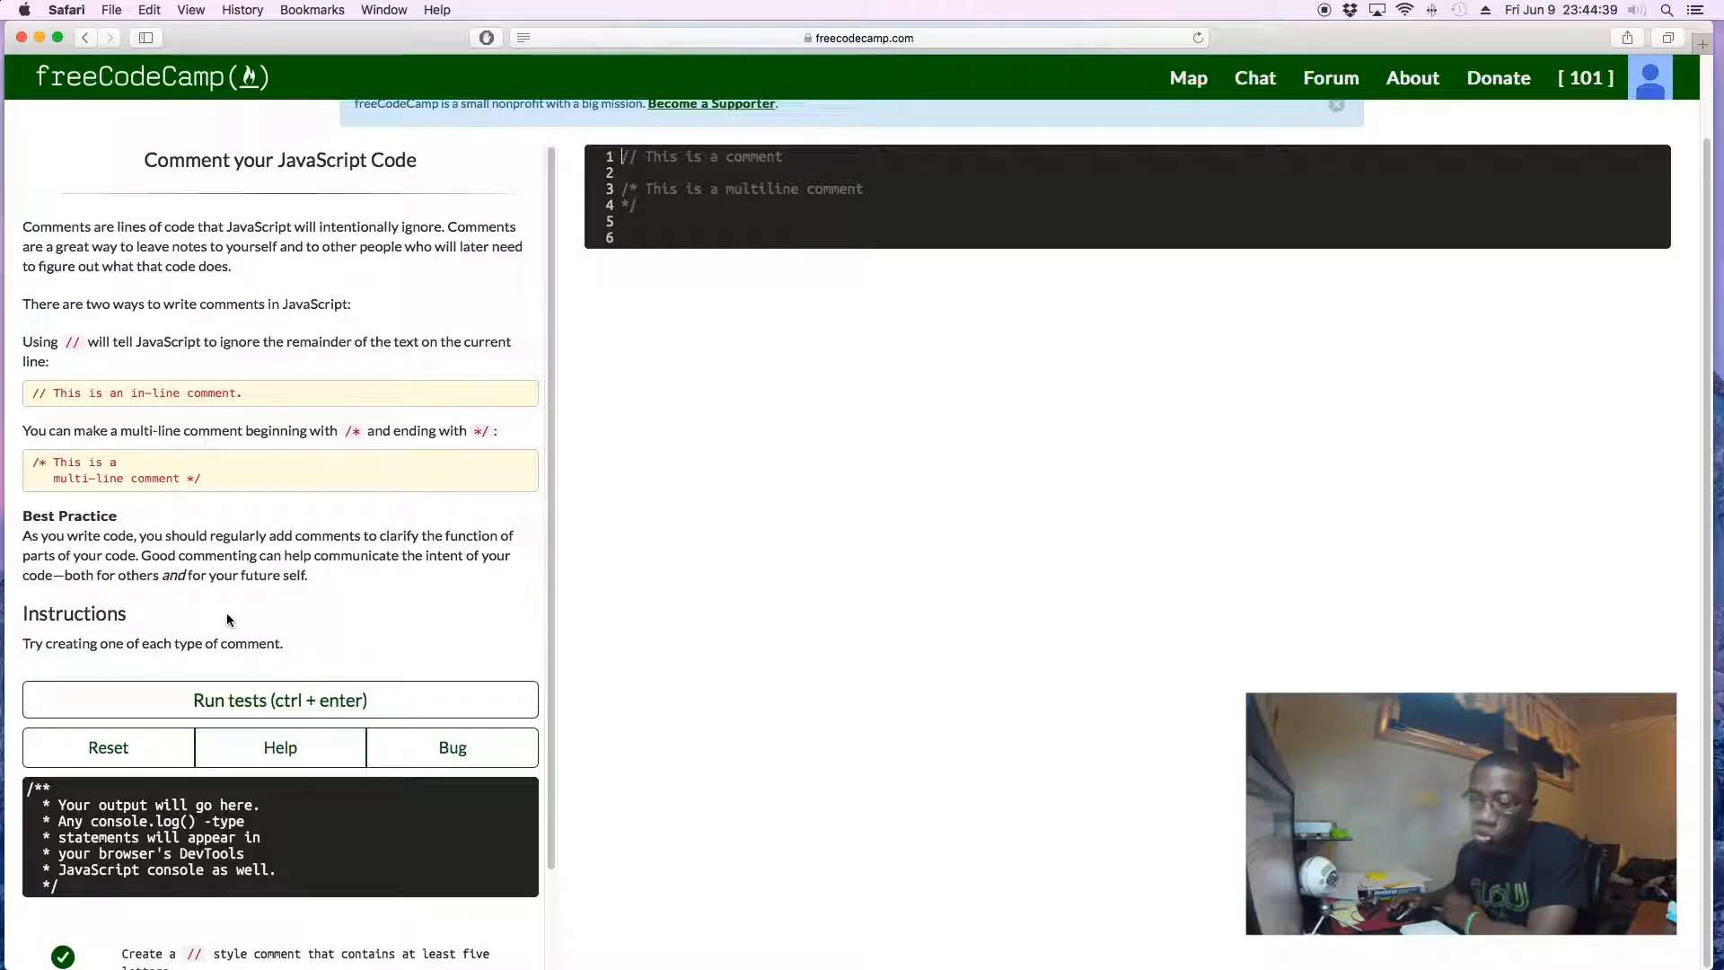
mouse_move(263, 693)
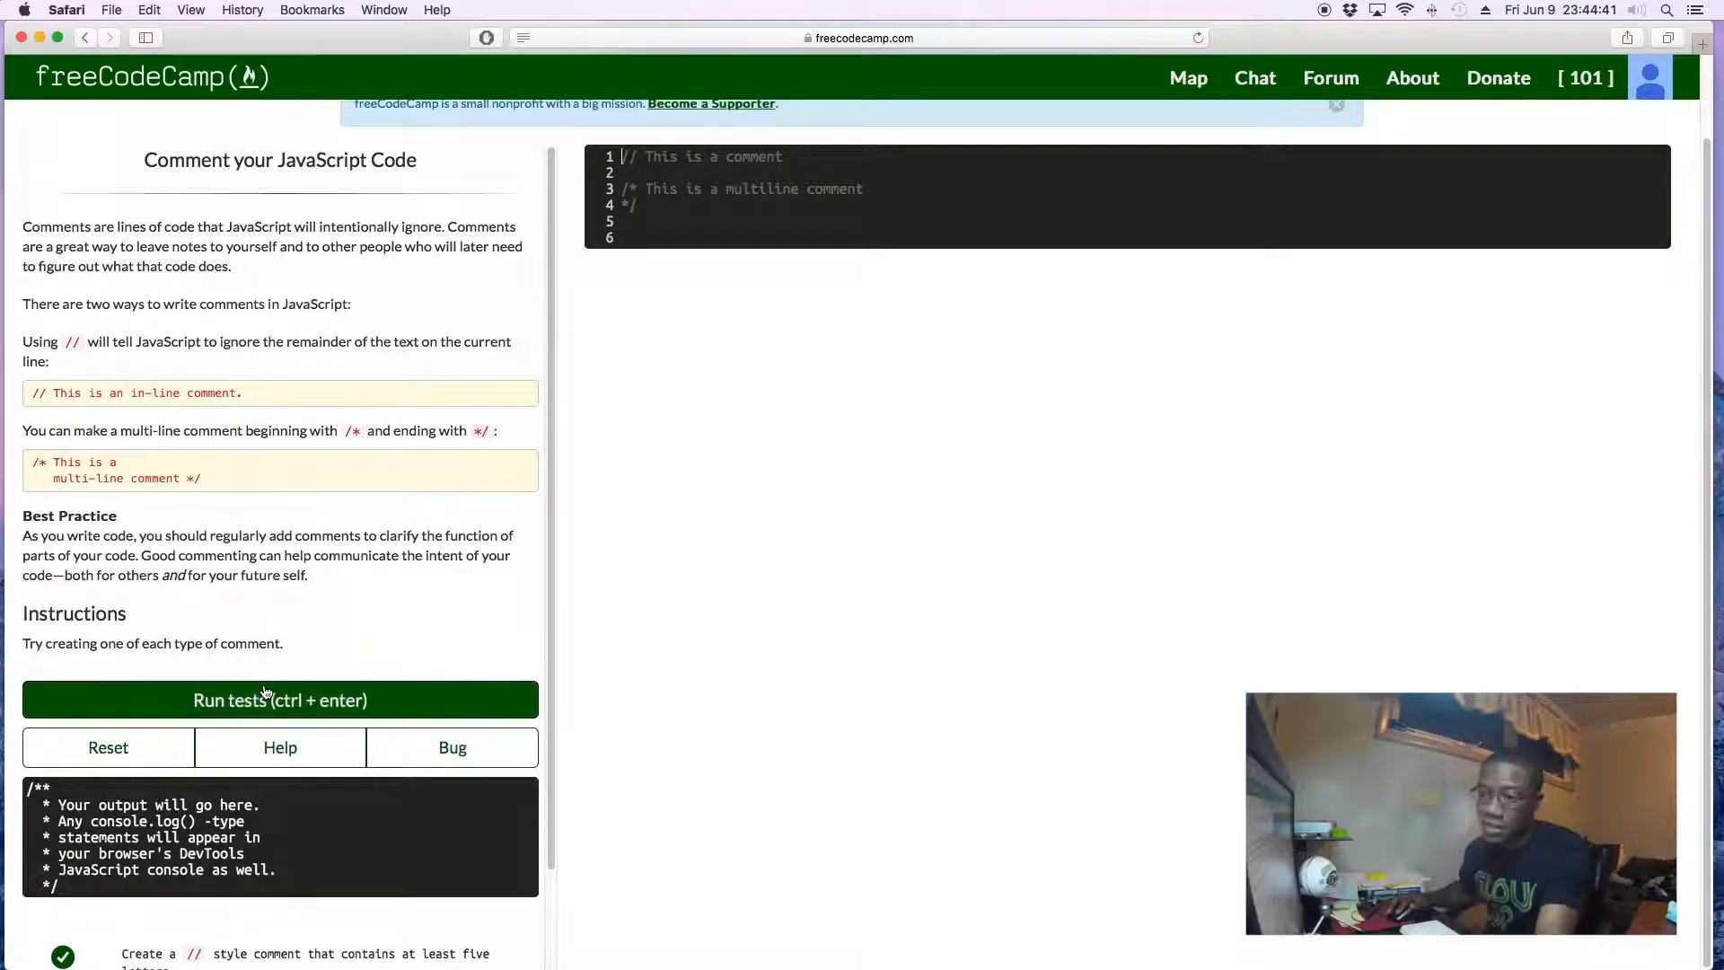
Step: Run the tests on the comment challenge and submit the passing solution
click(278, 700)
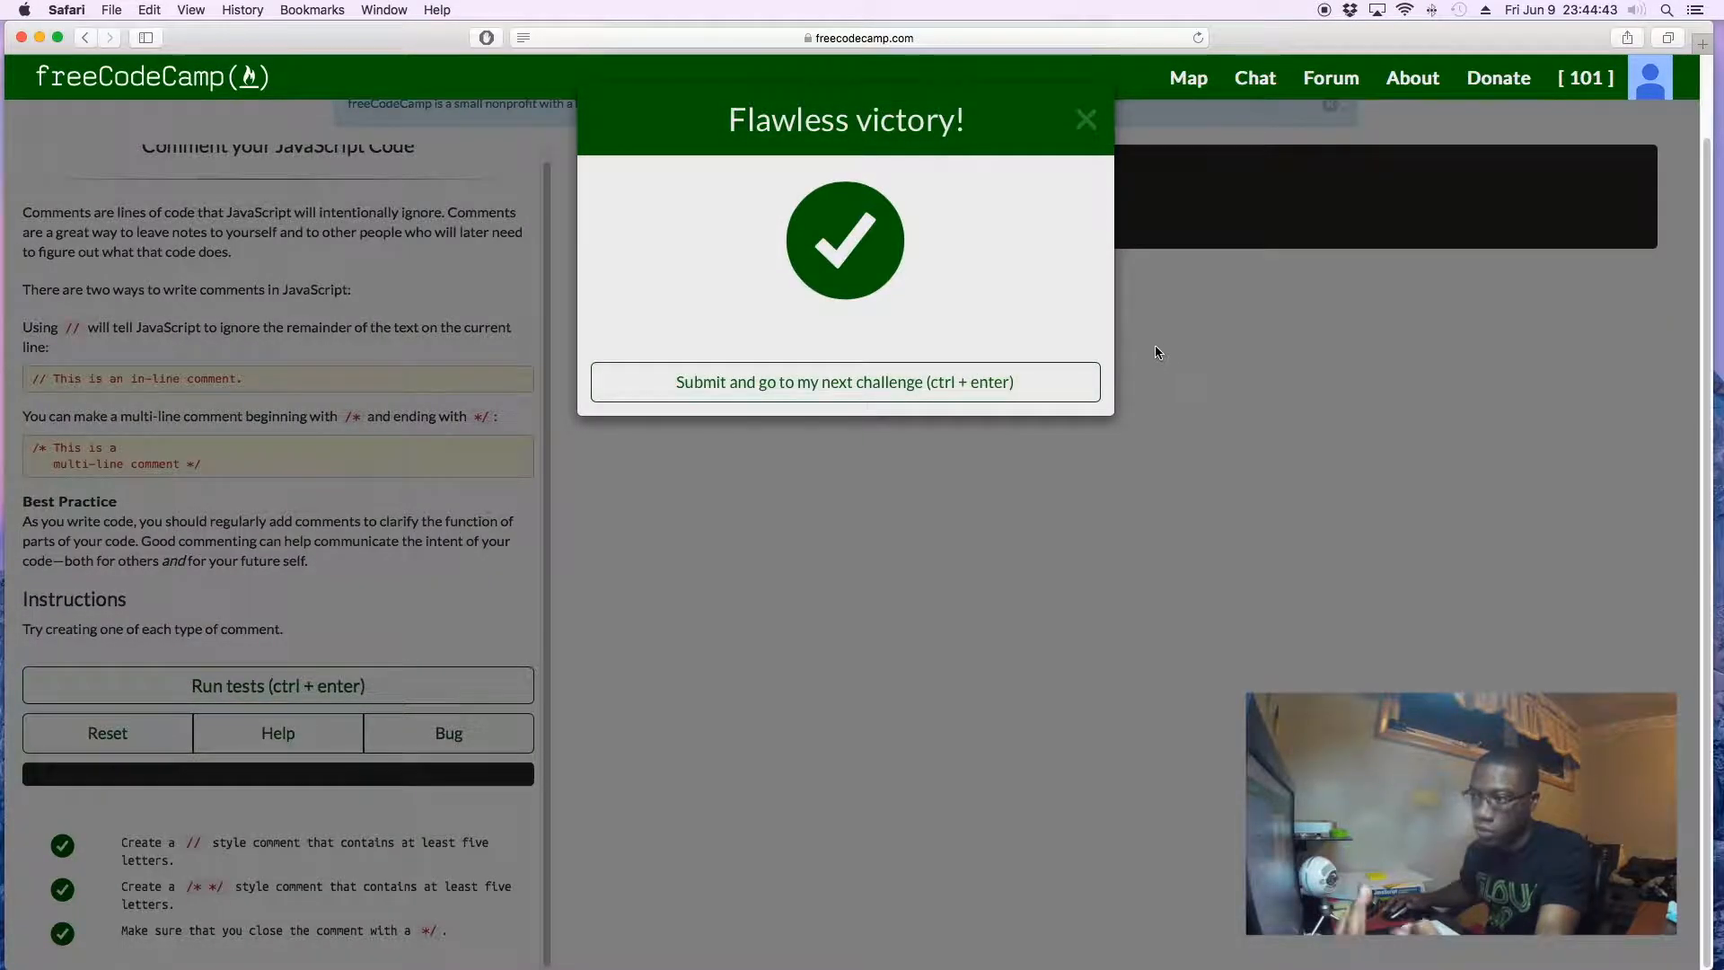
mouse_move(1008, 371)
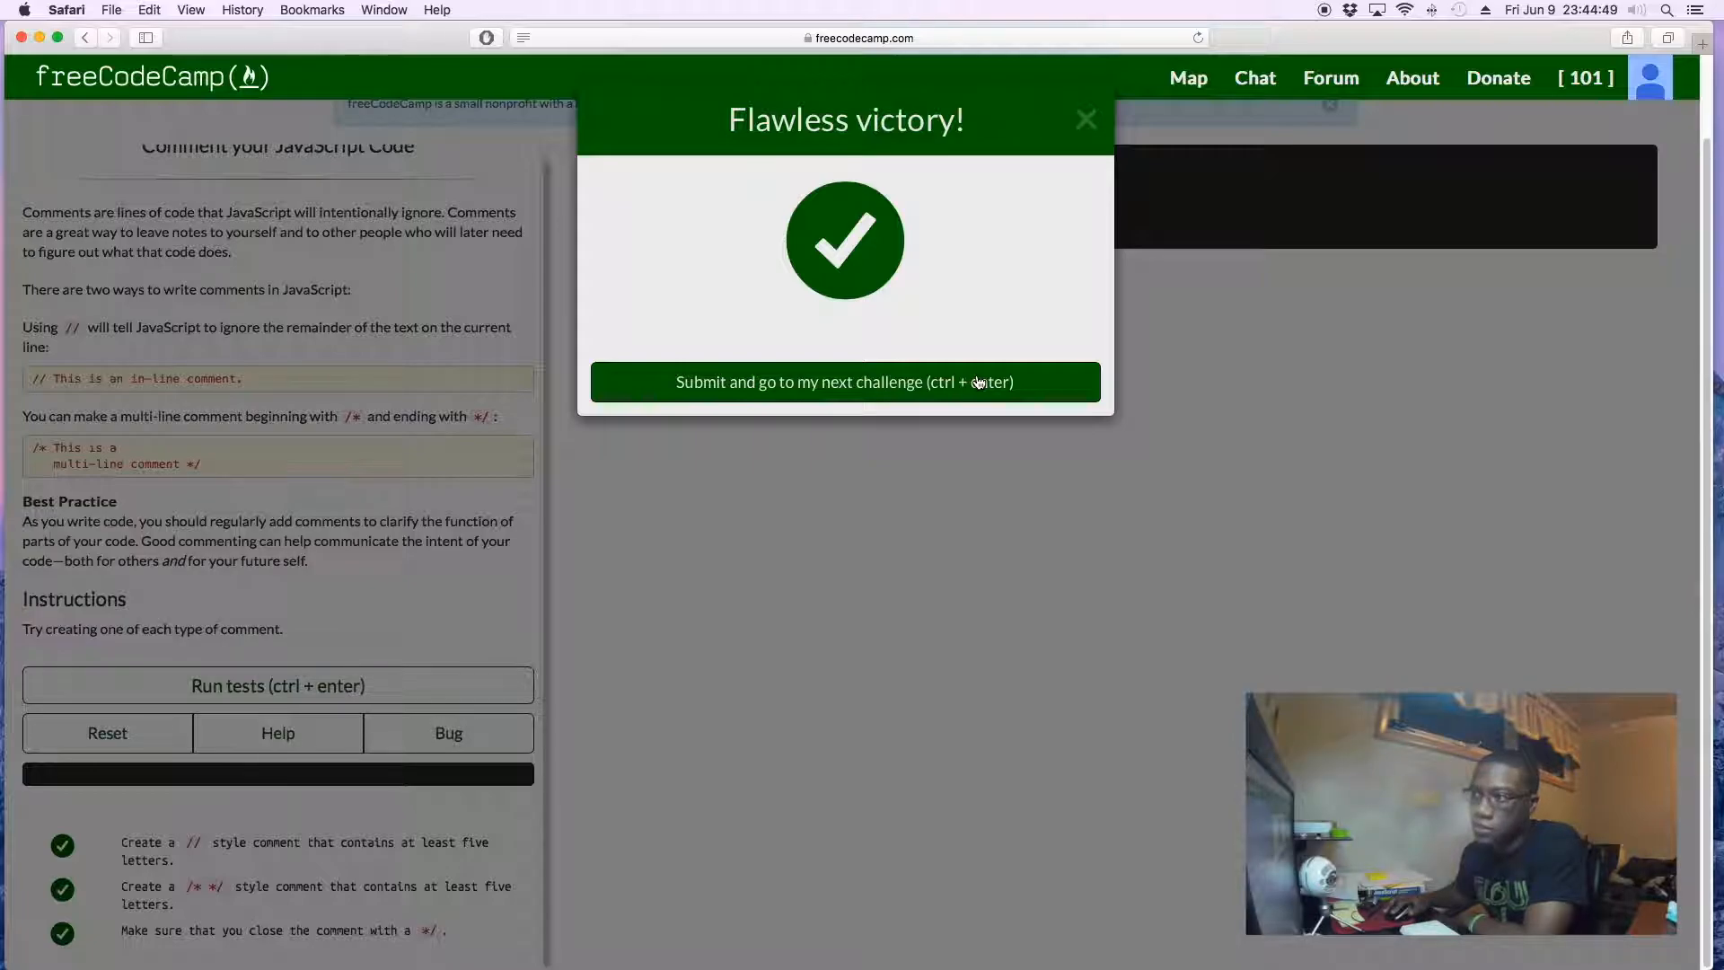
click(846, 382)
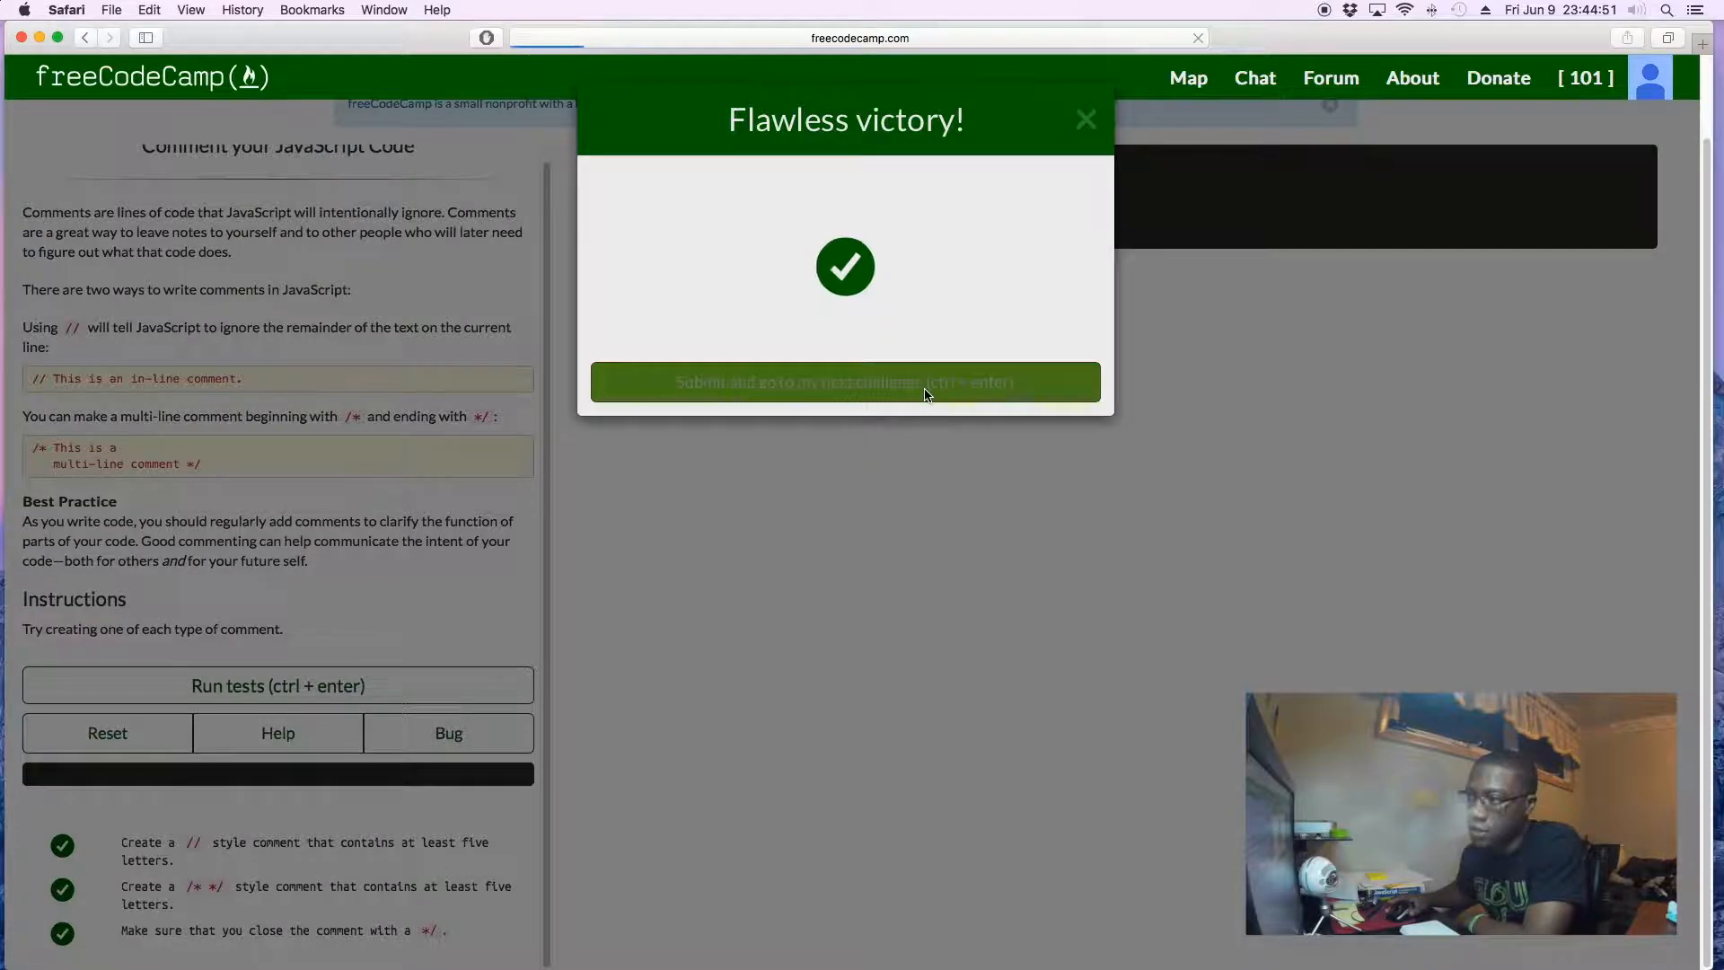
Step: Load Declare JavaScript Variables and scroll through its instructions about creating myName
click(846, 381)
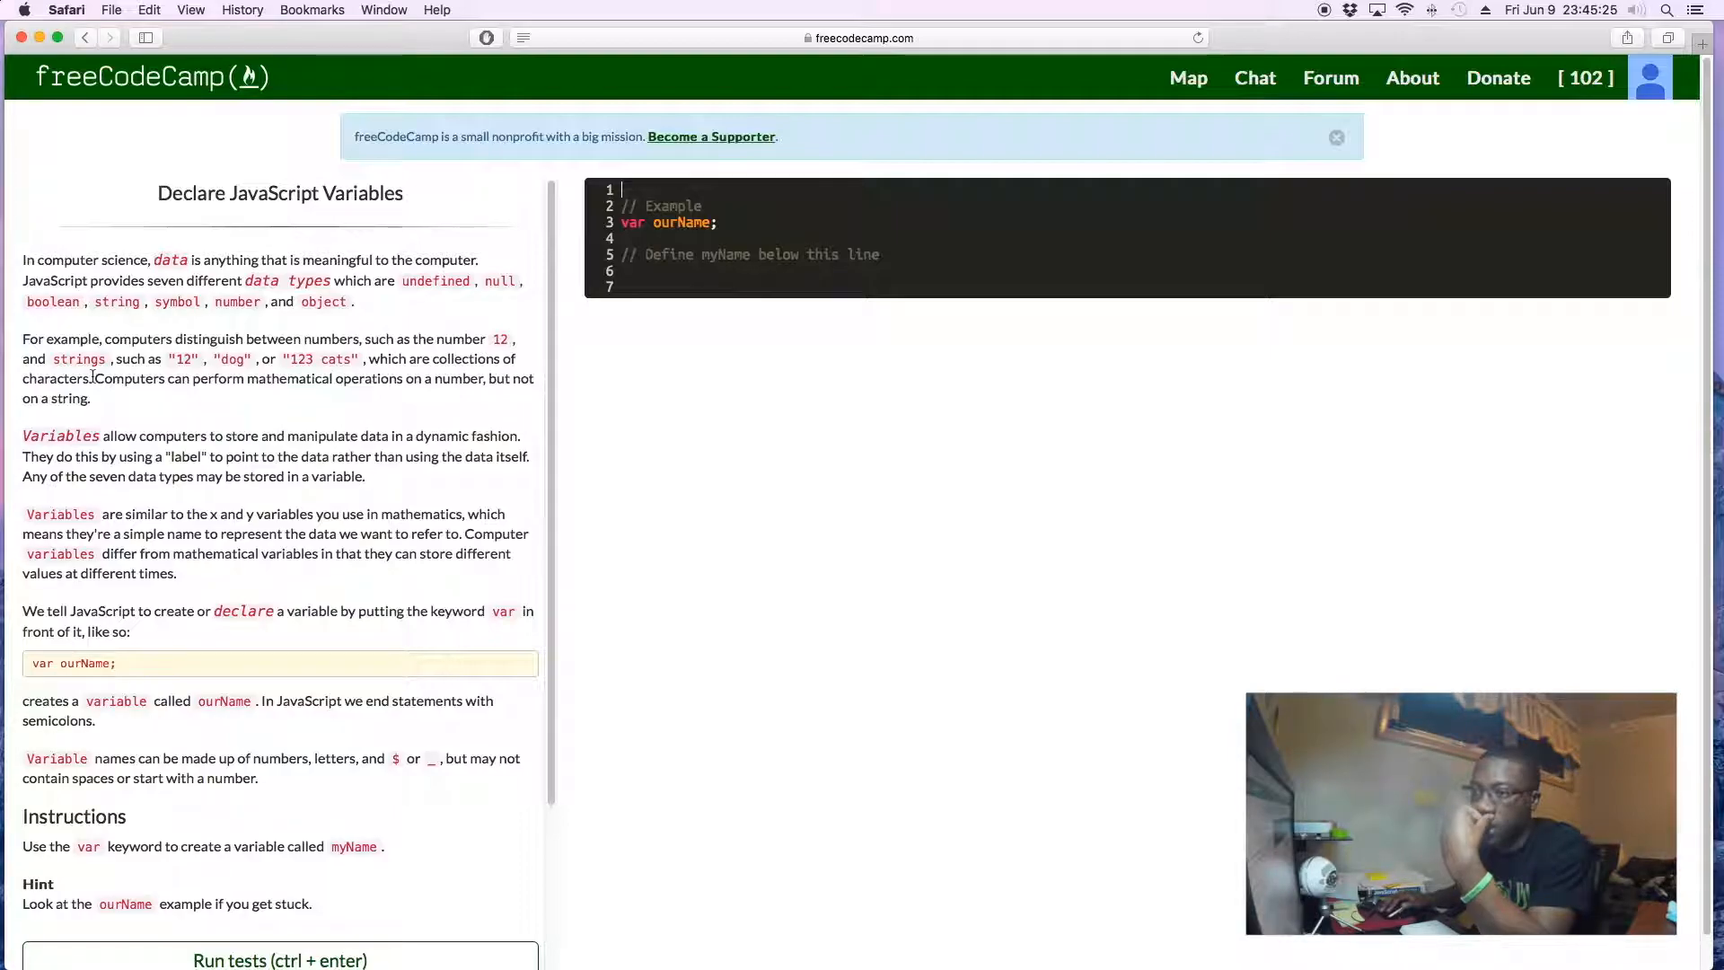
mouse_move(441, 373)
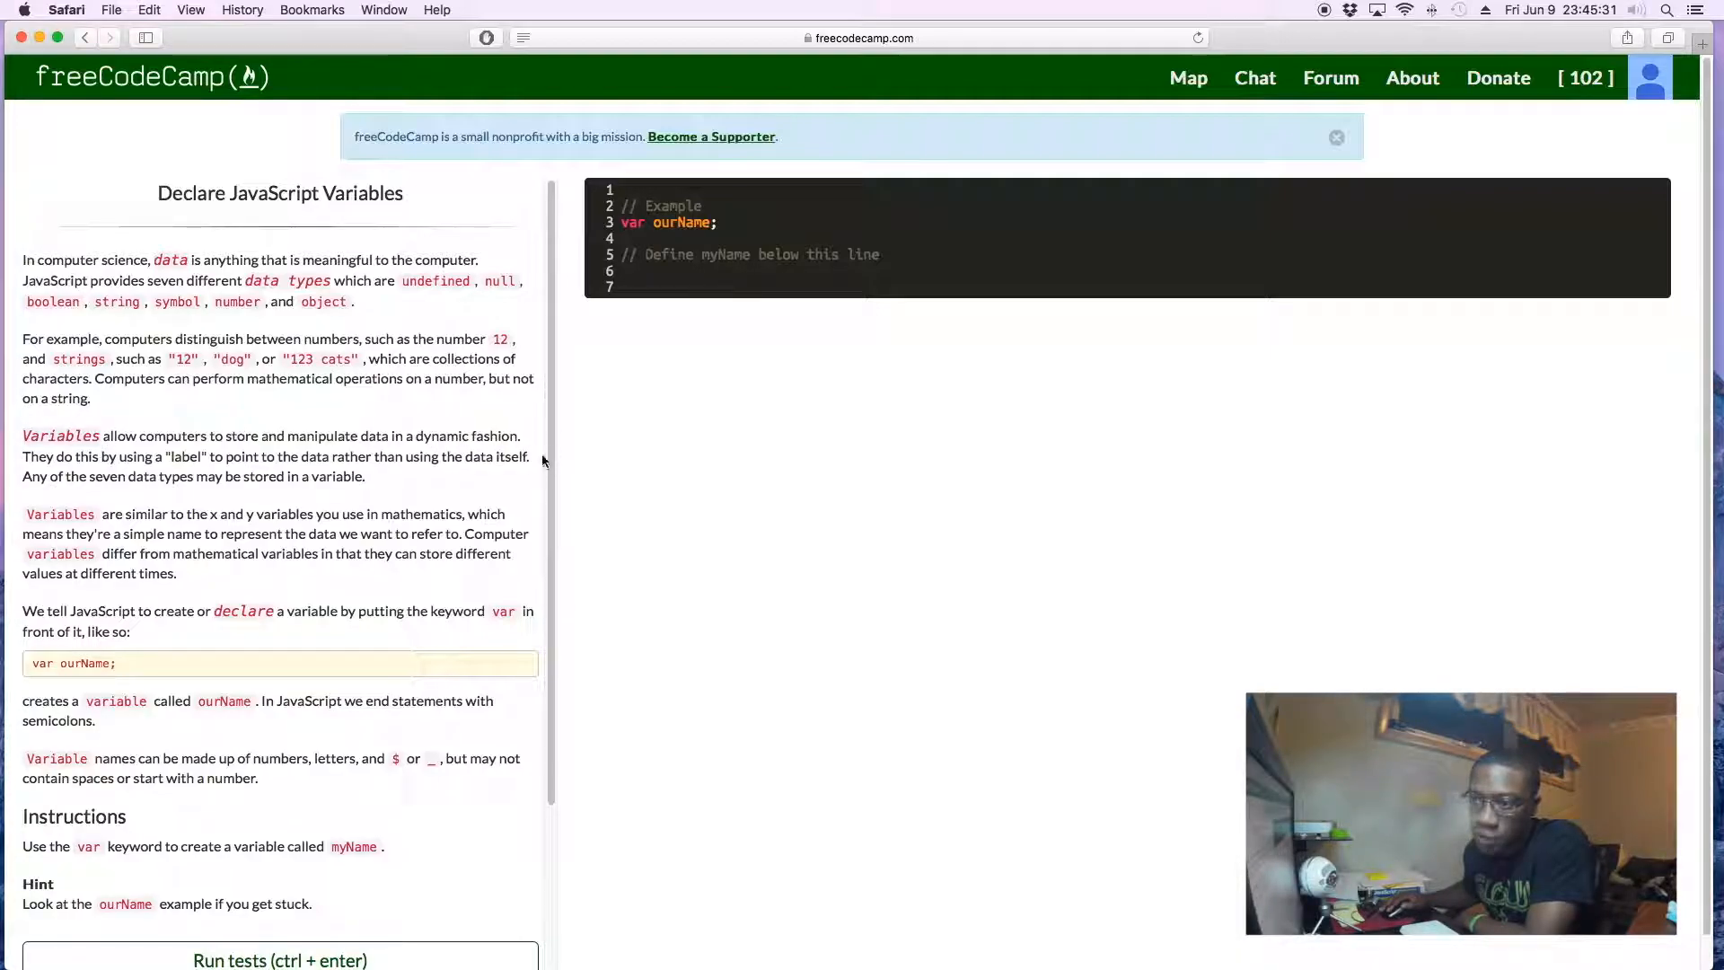
mouse_move(440, 434)
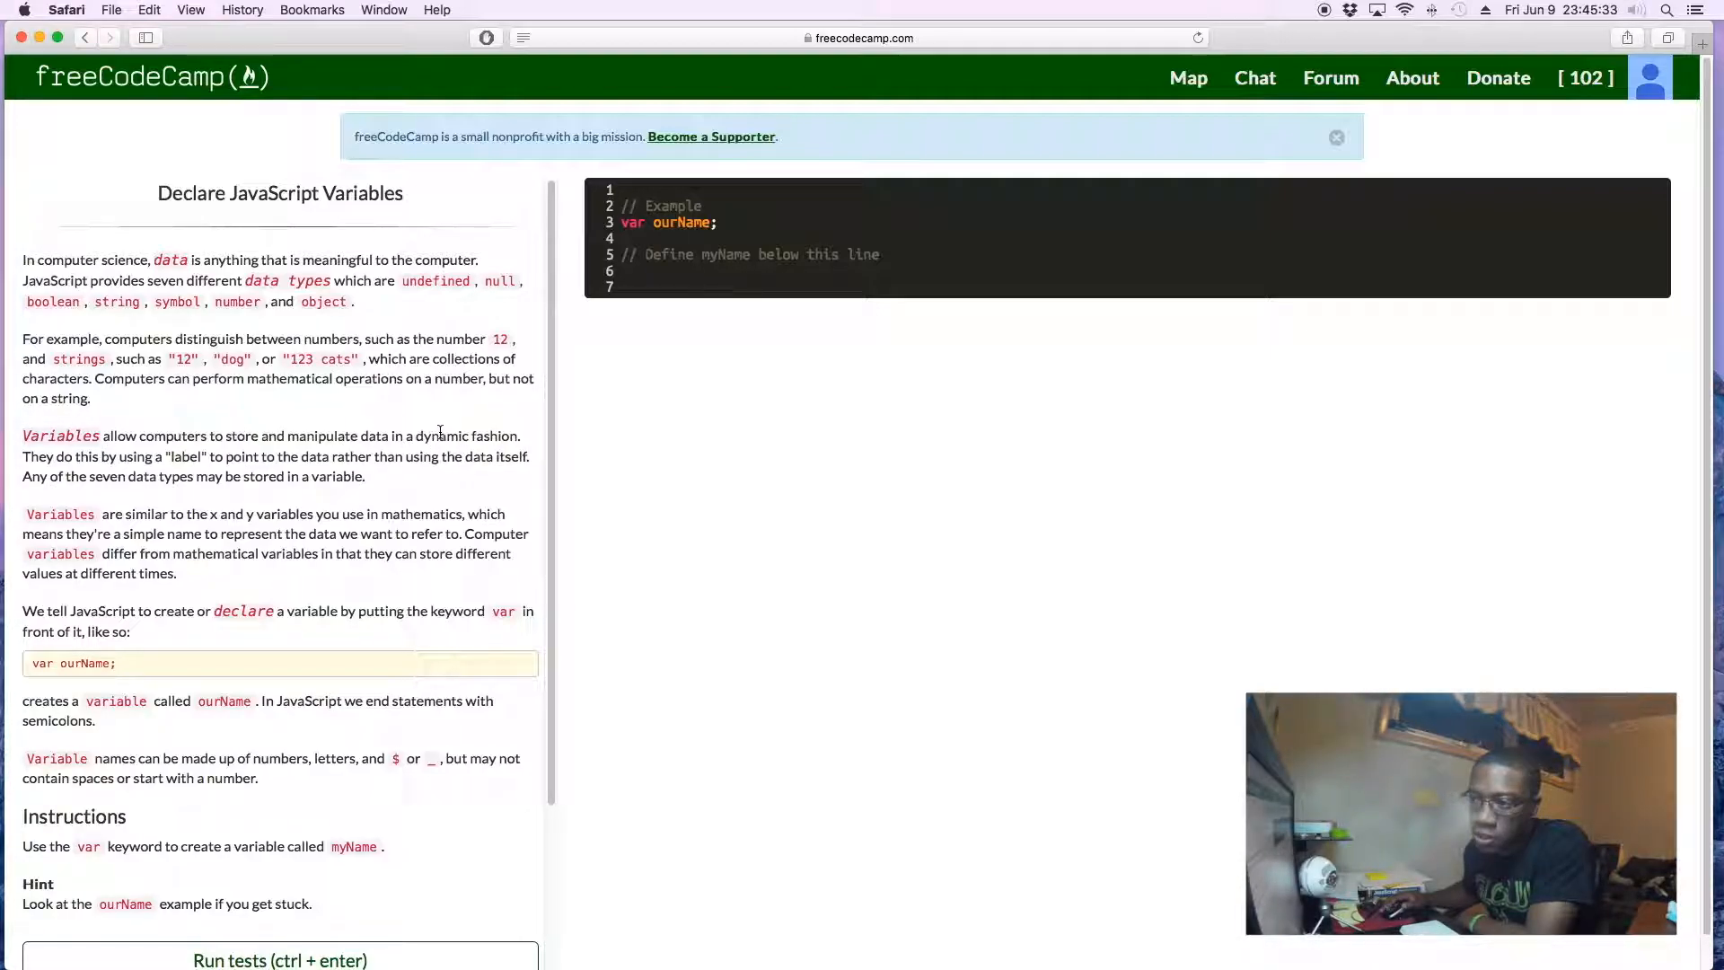
mouse_move(405, 482)
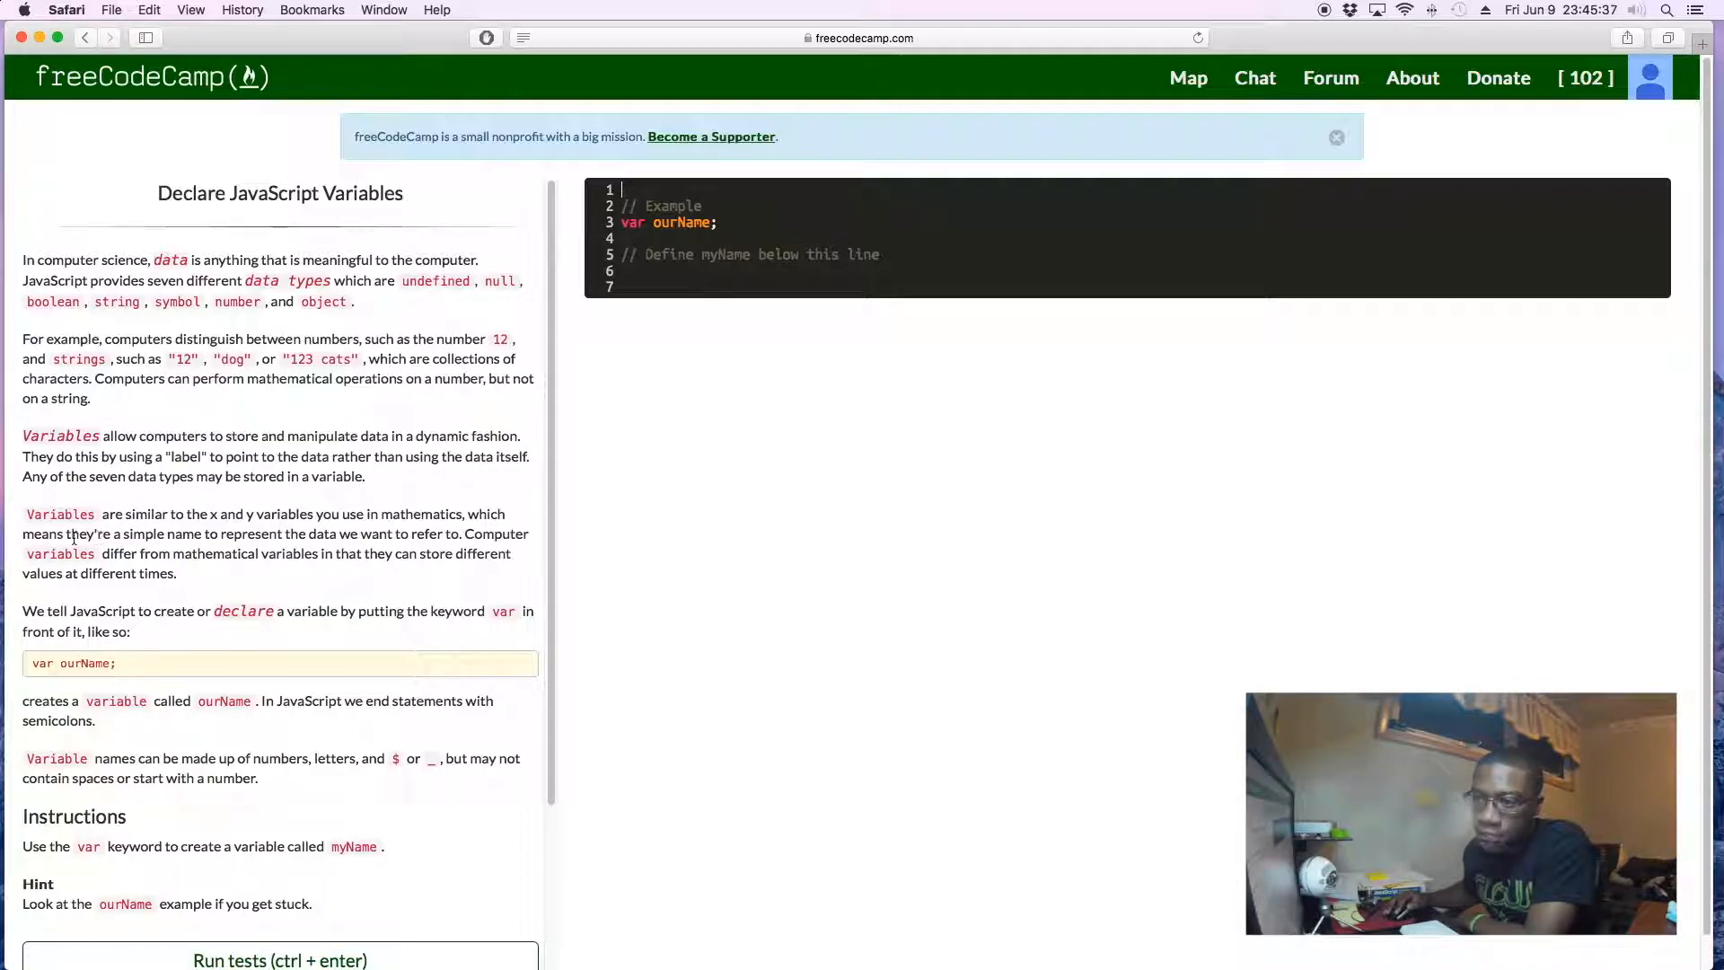
scroll(down, 3)
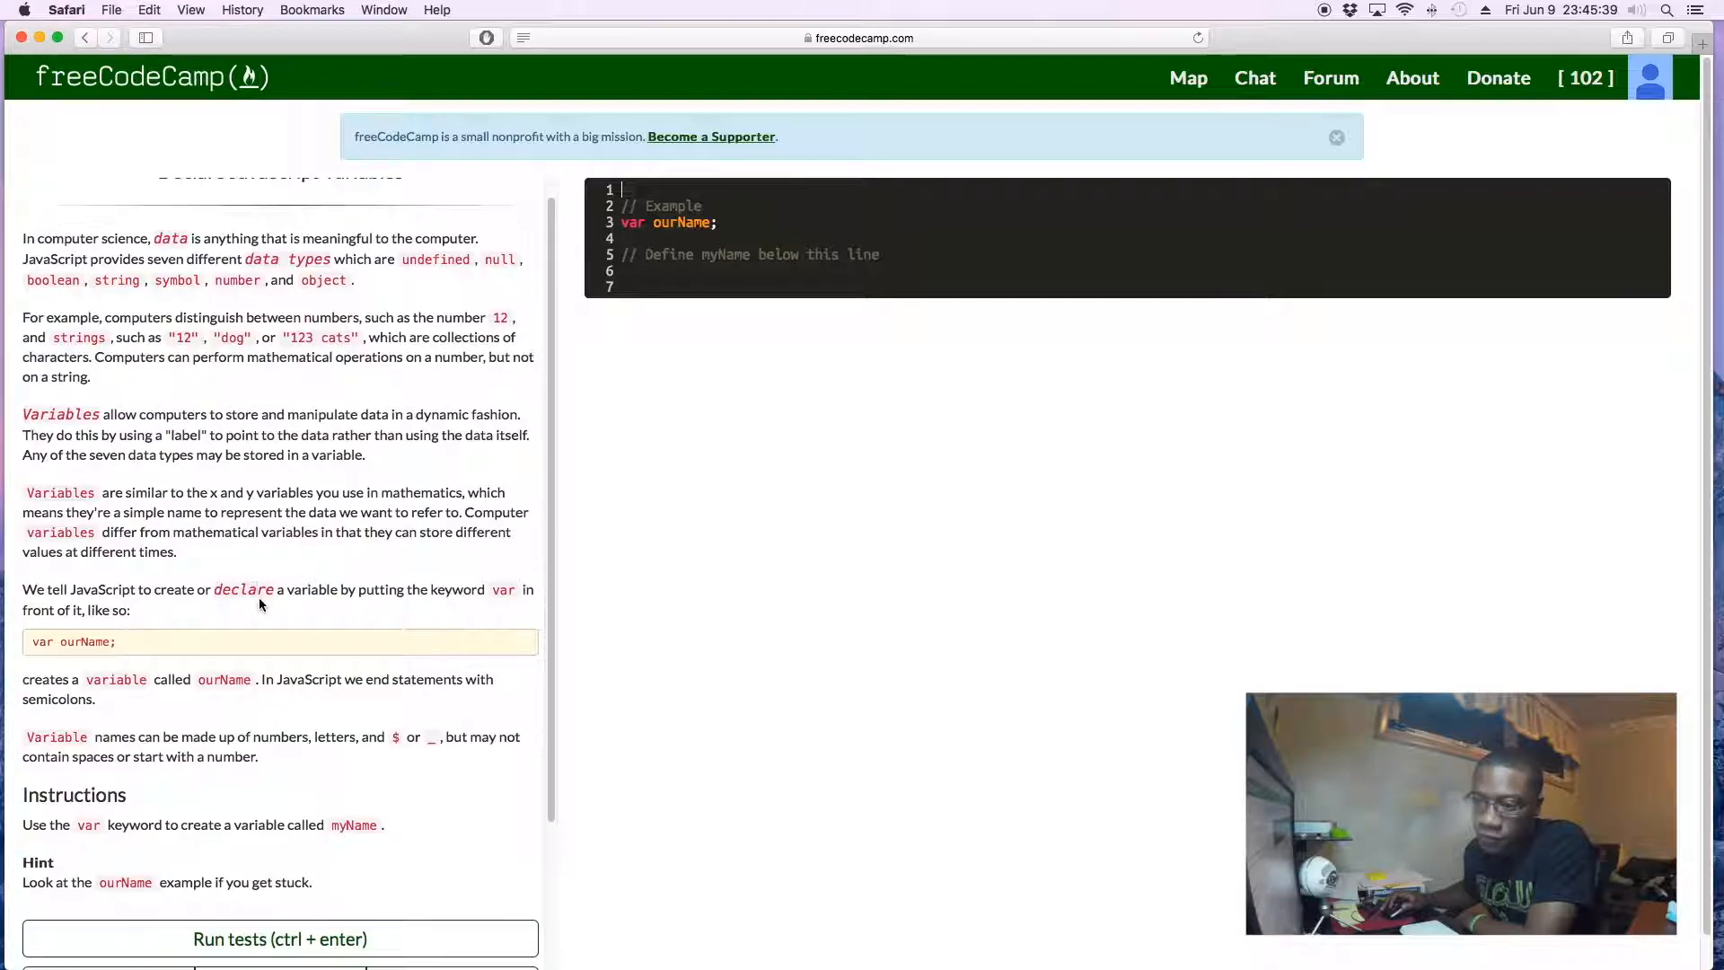
scroll(down, 3)
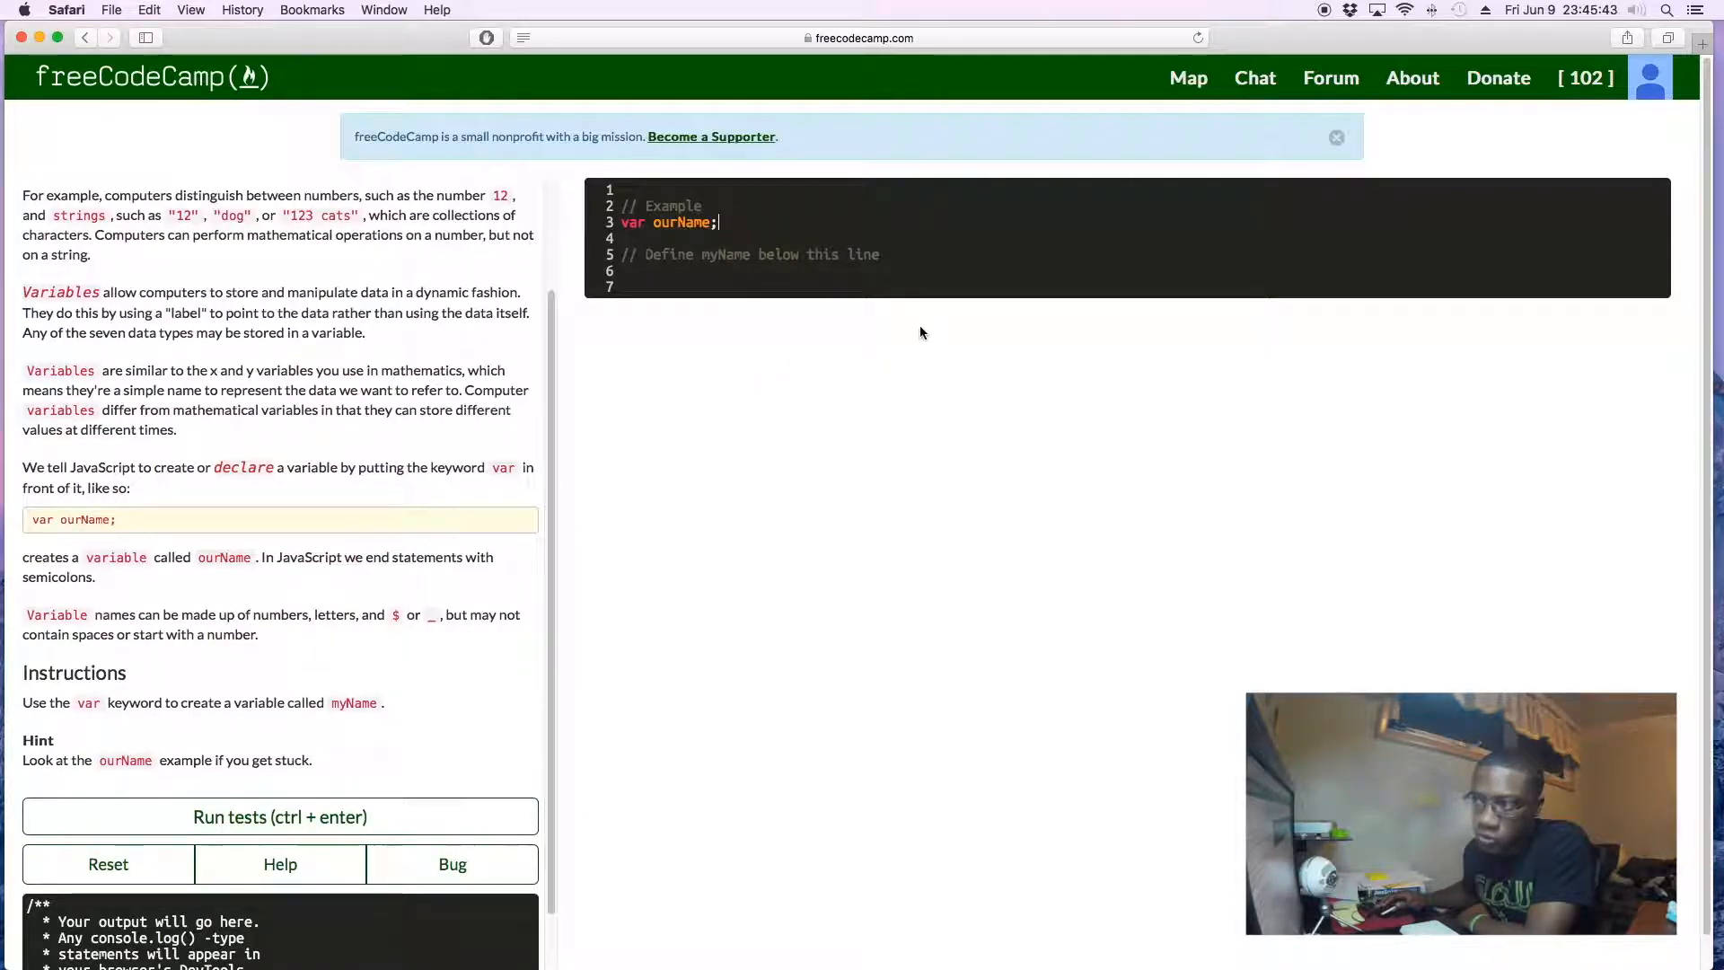
Step: Type 'var myName;' on line 6 beneath the define-myName comment
text(v)
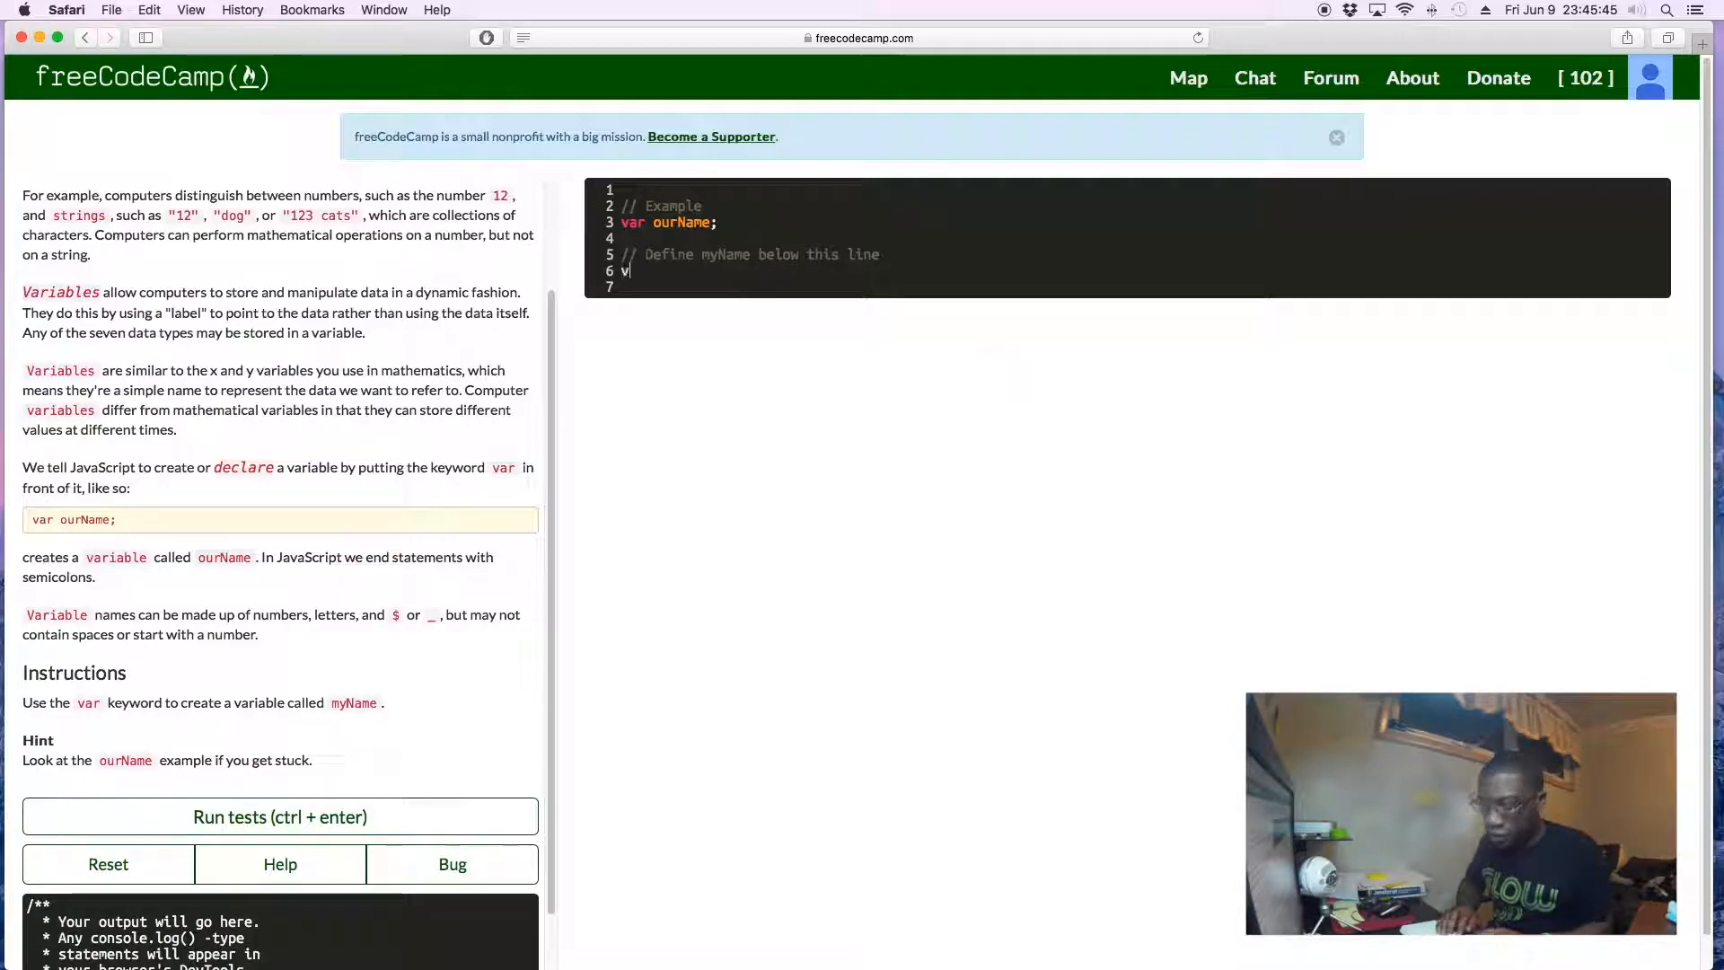
text(ar)
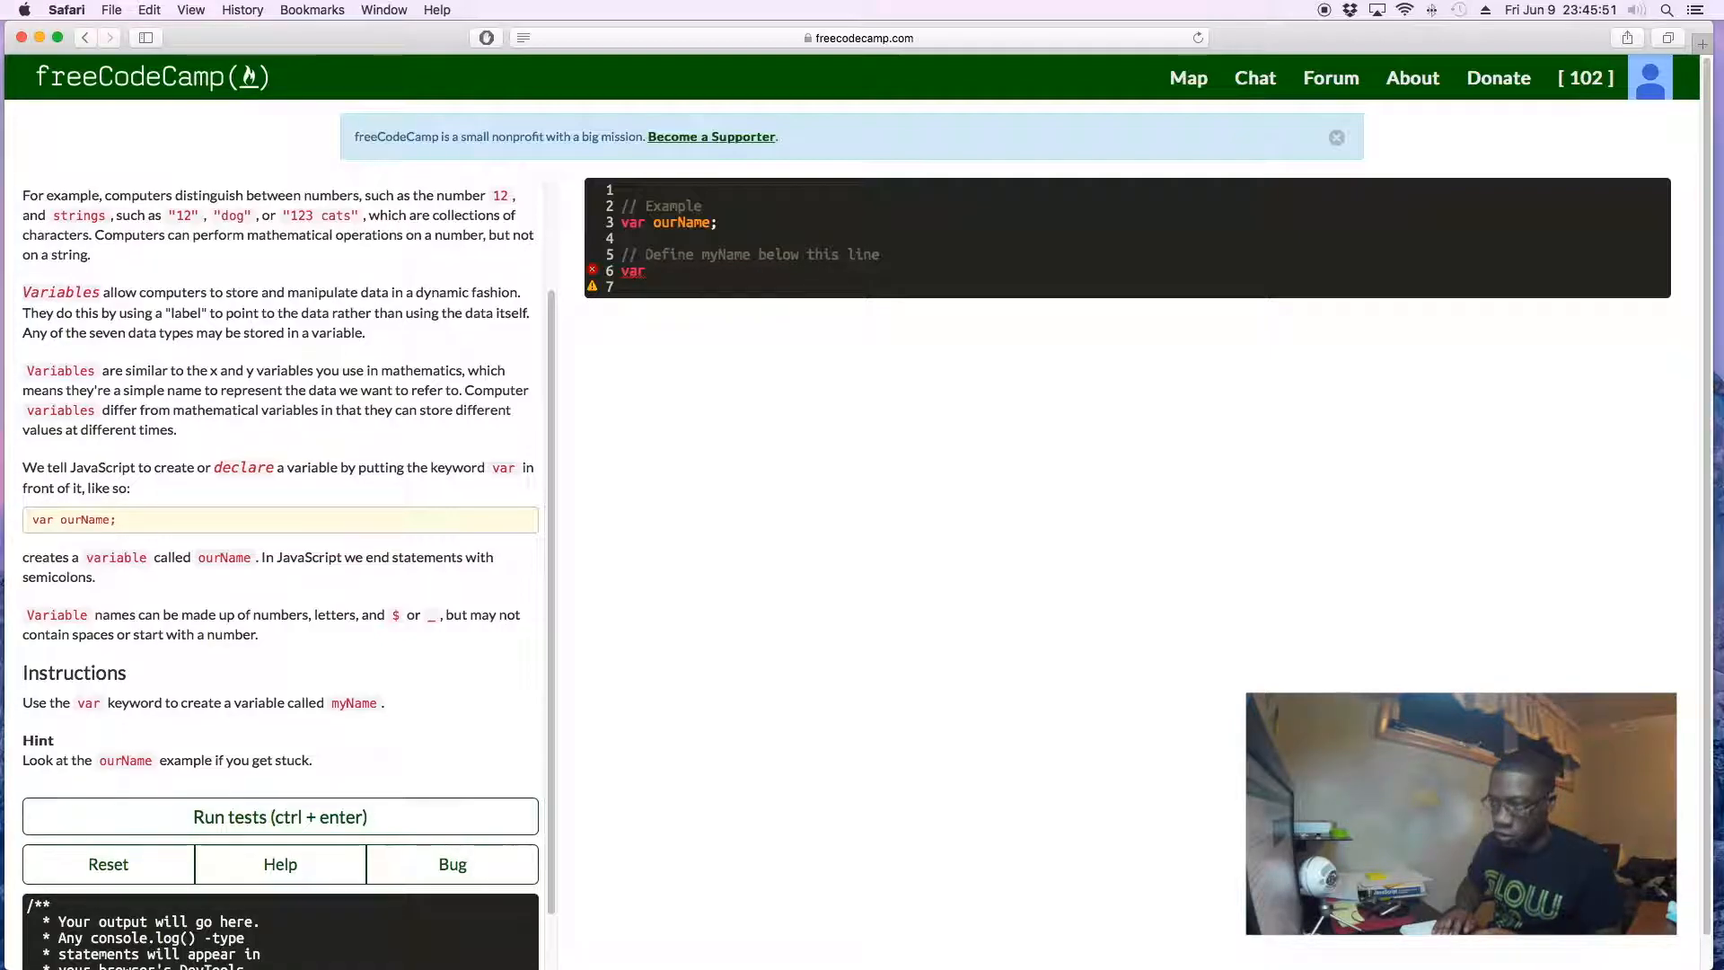
text(myName)
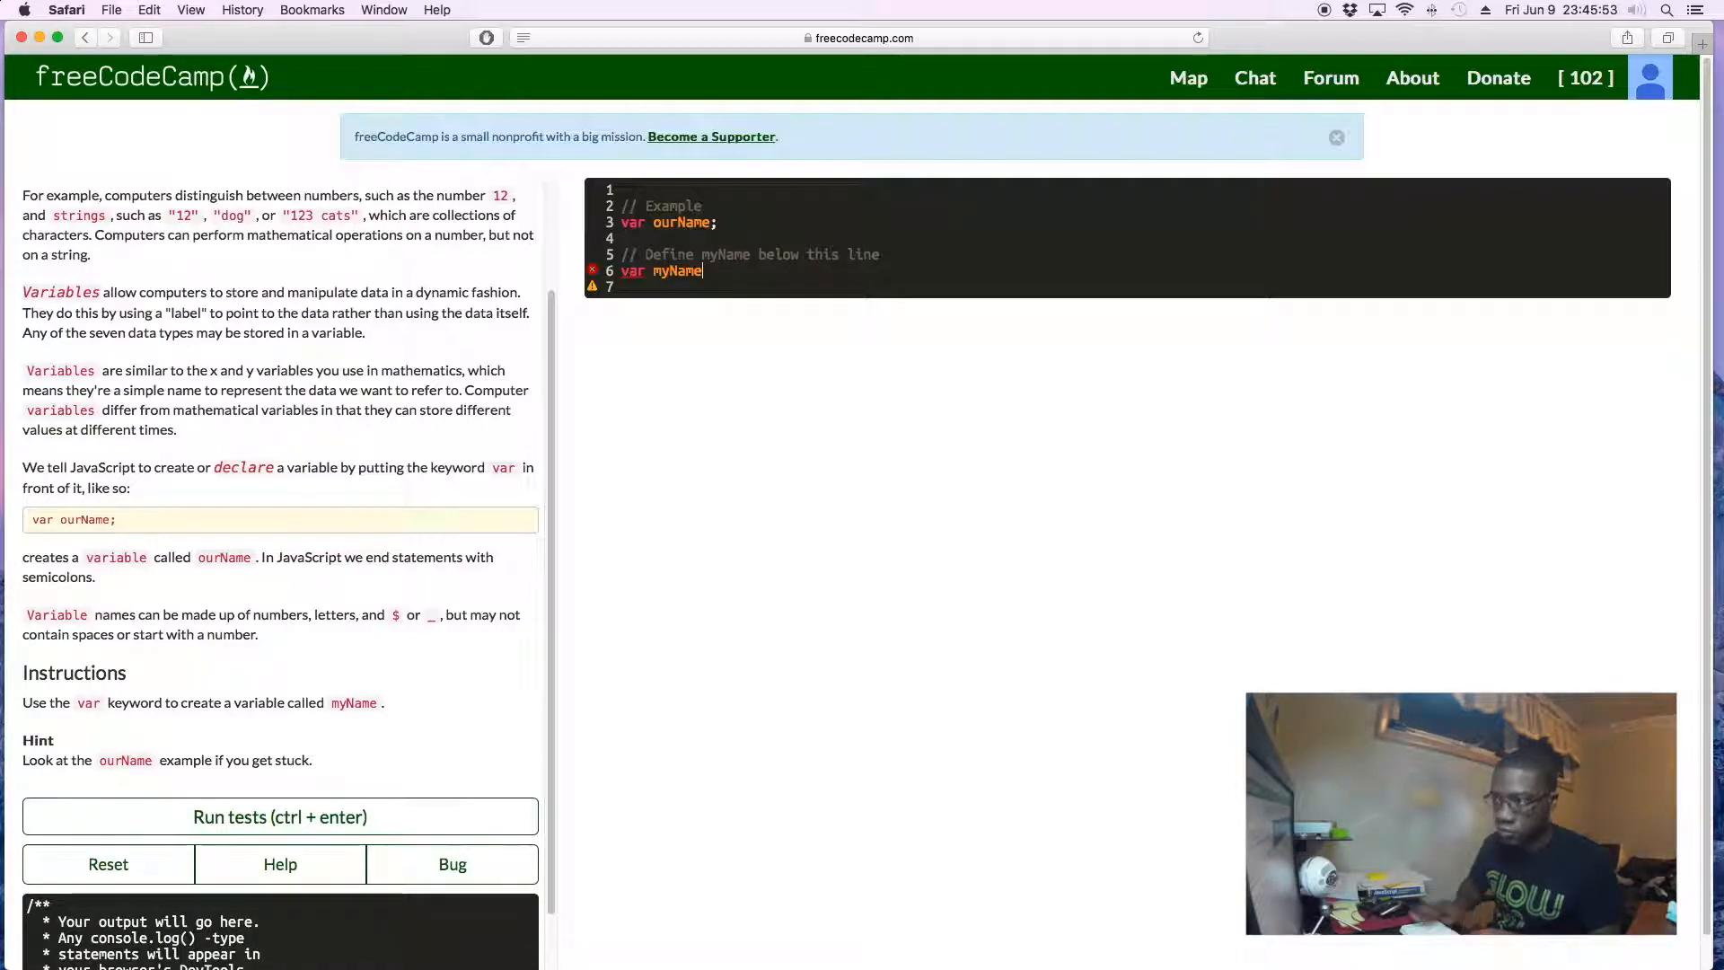
text(;)
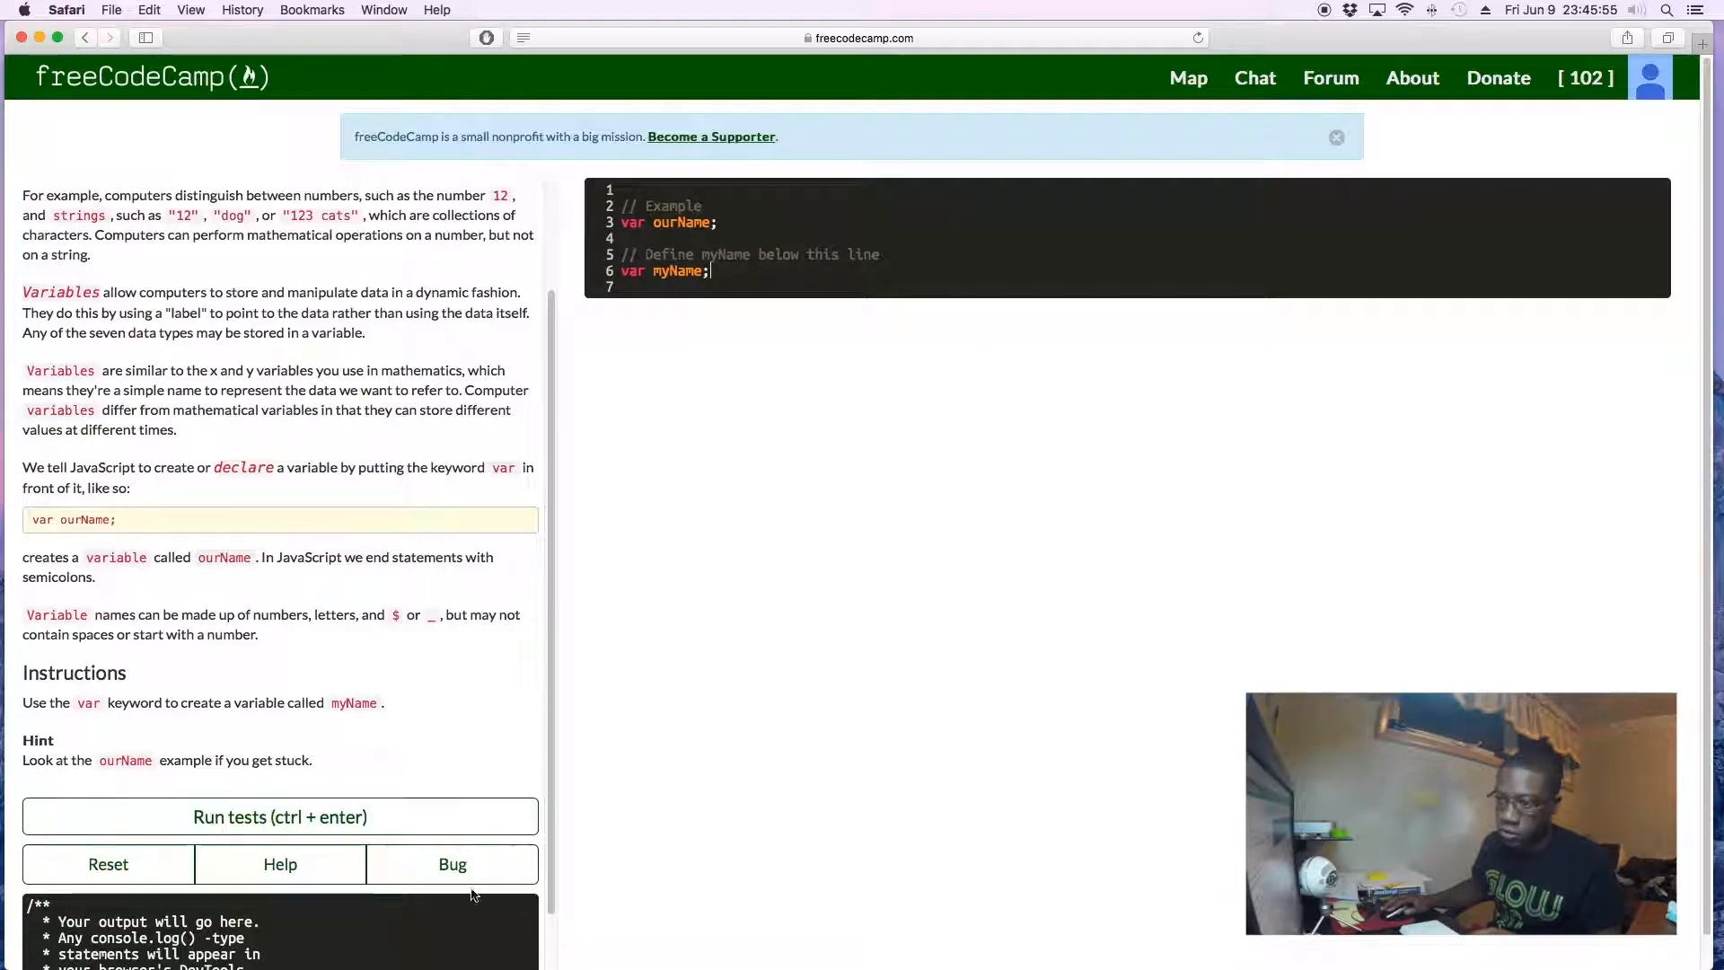